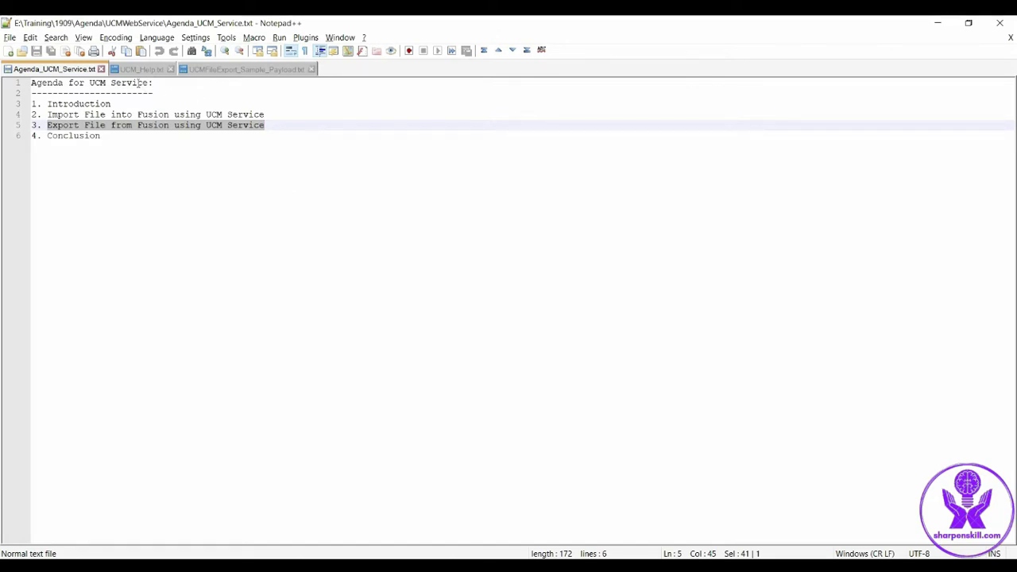
Switch from the Notepad++ agenda to the SoapUI workspace with the UCMFileImportService project
click(151, 70)
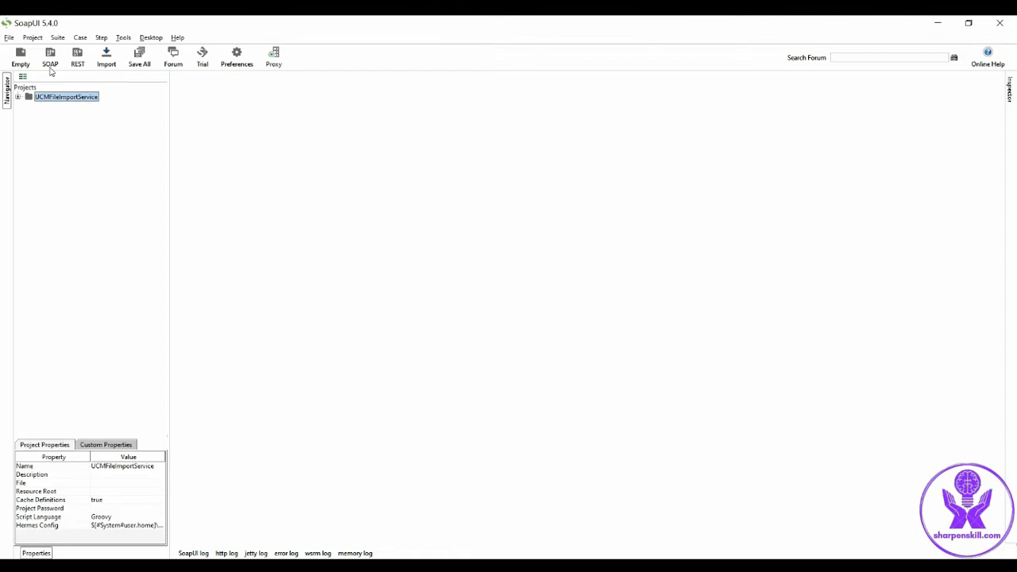
Create SOAP project UCMFileExportService from the WSDL URL and bring up Request 1 of GenericSoapOperation
click(51, 53)
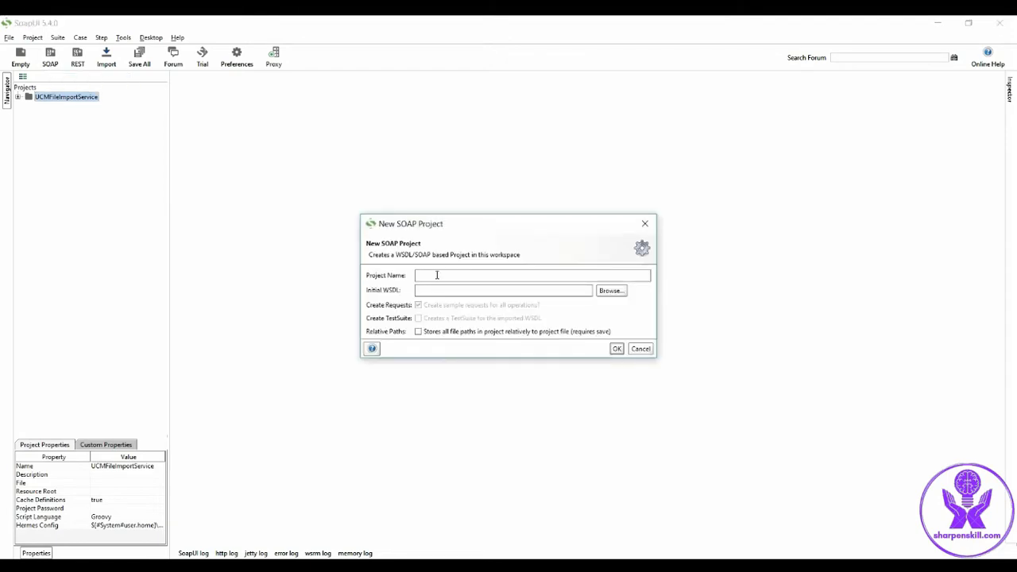
text(UCMFileExportServ)
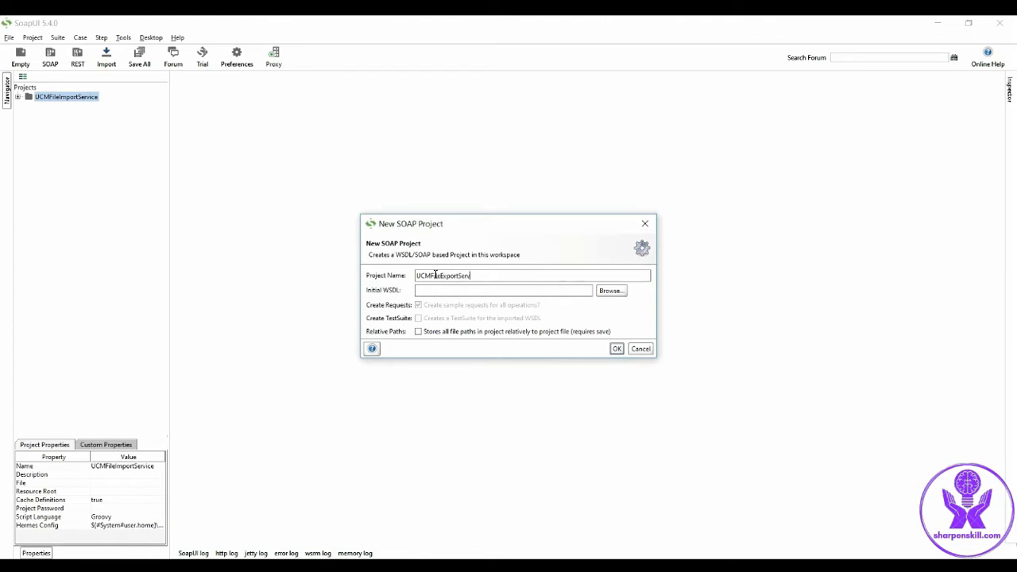
click(503, 290)
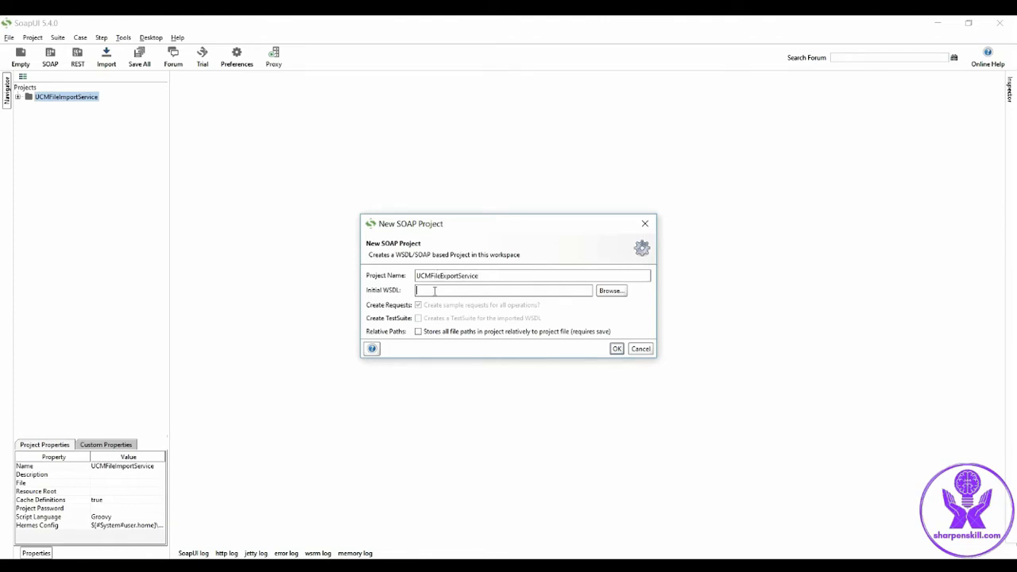
click(617, 349)
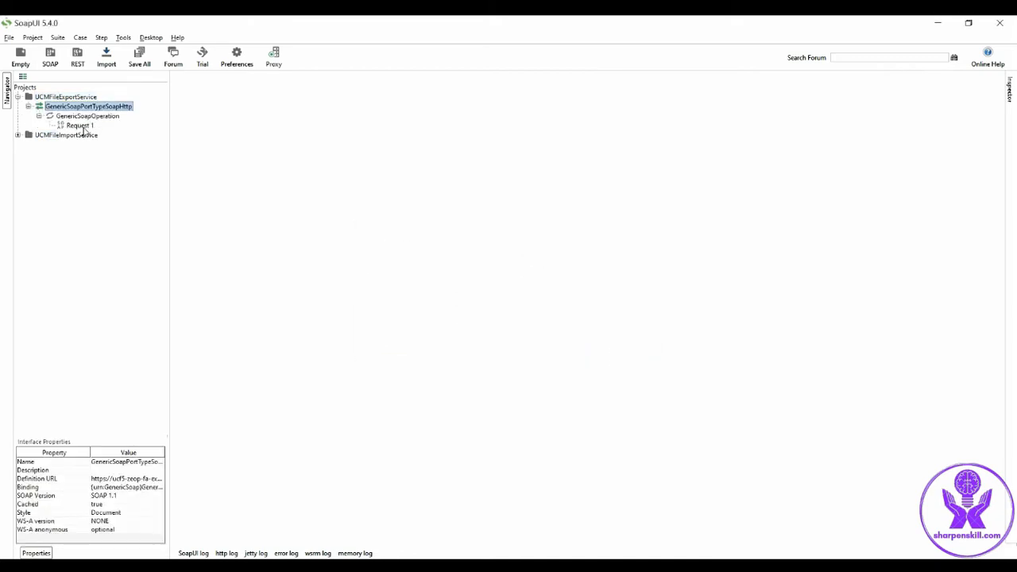
double_click(72, 124)
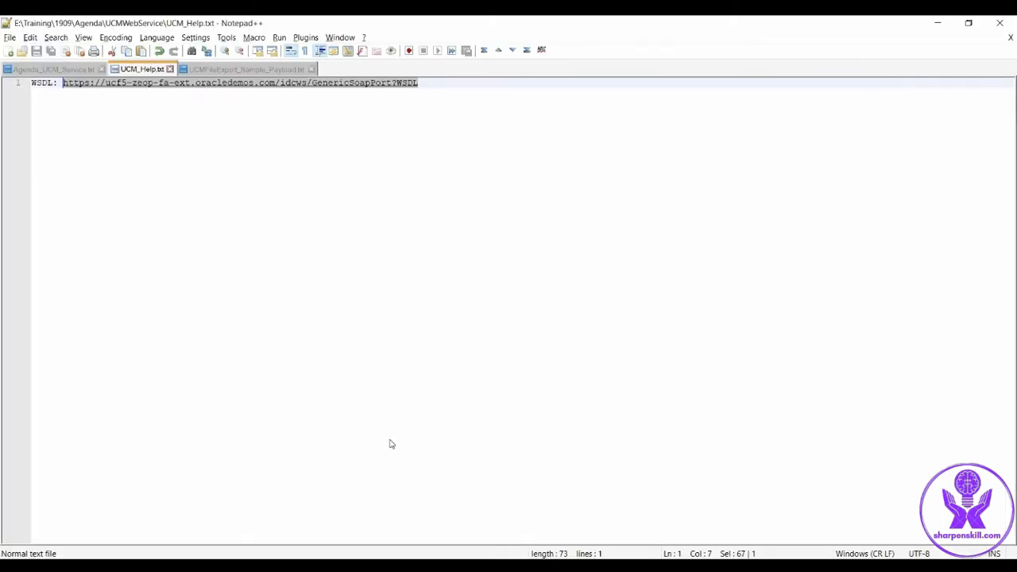
Review UCM_Help.txt and move to the Fusion File Import and Export page
click(254, 72)
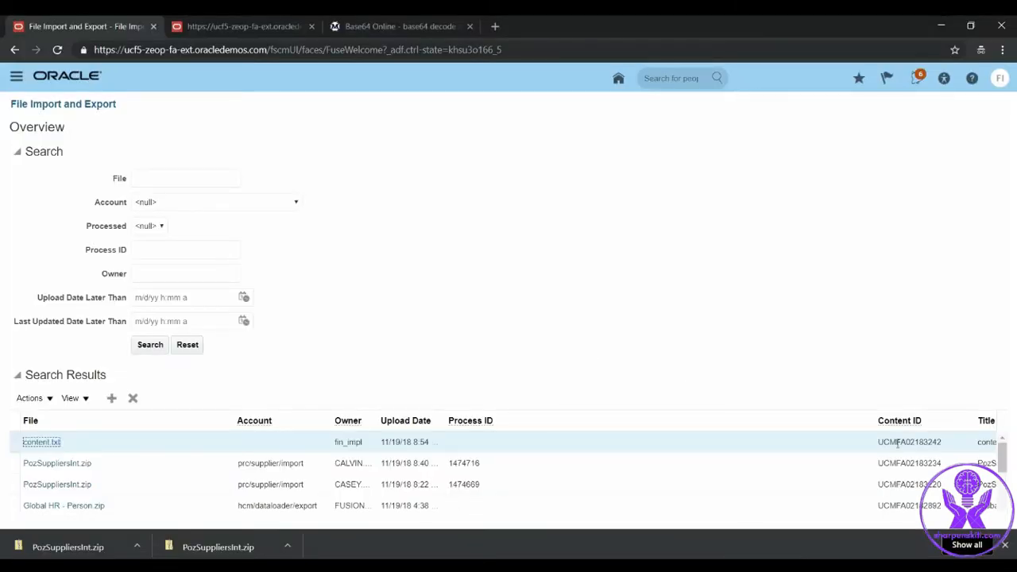
Pick up content.txt's content ID UCMFA02183242 for the GET_FILE request
double_click(909, 441)
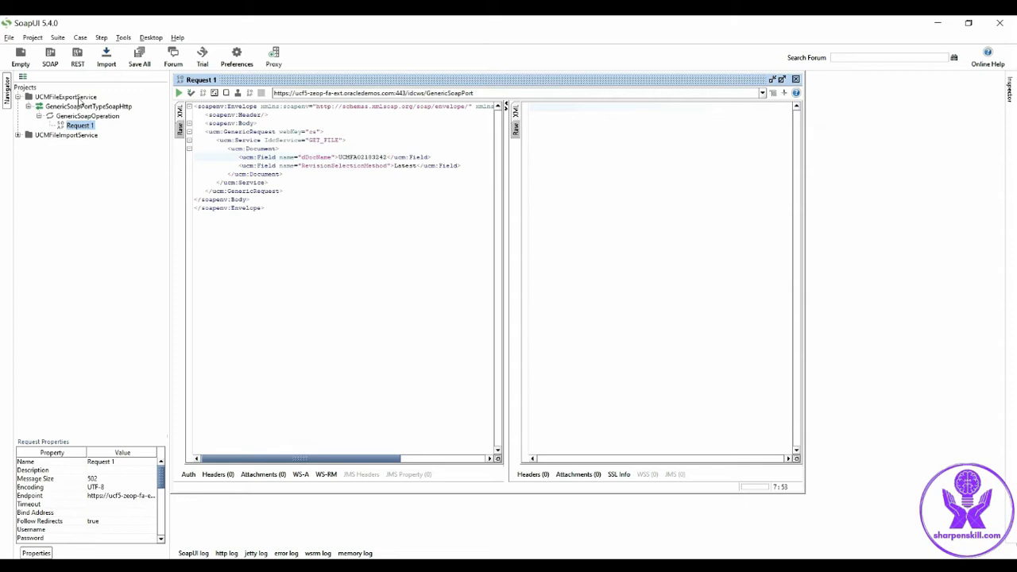
Bring up project actions for UCMFileExportService to reach its WS-Security configurations
right_click(65, 97)
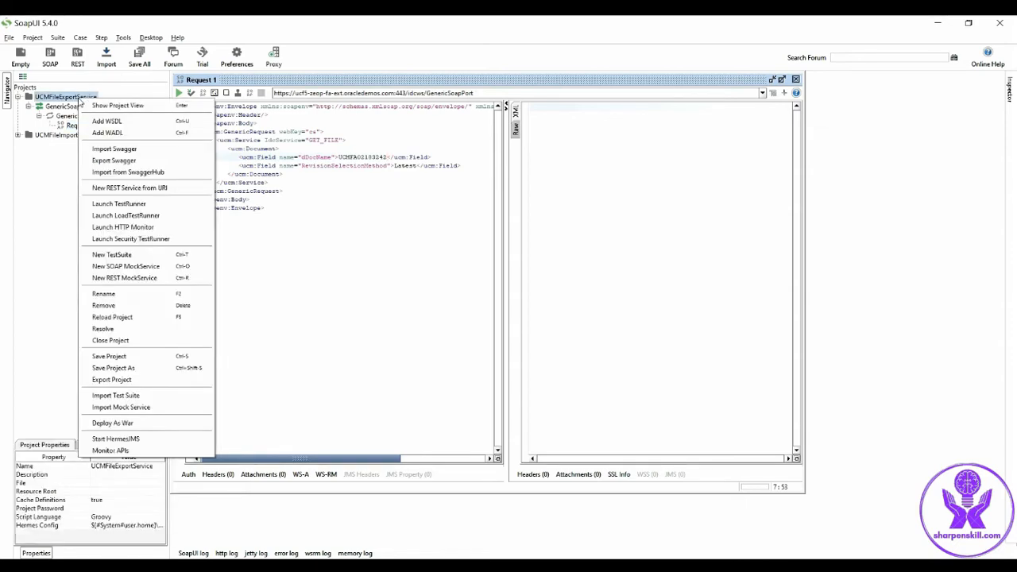
mouse_move(126, 105)
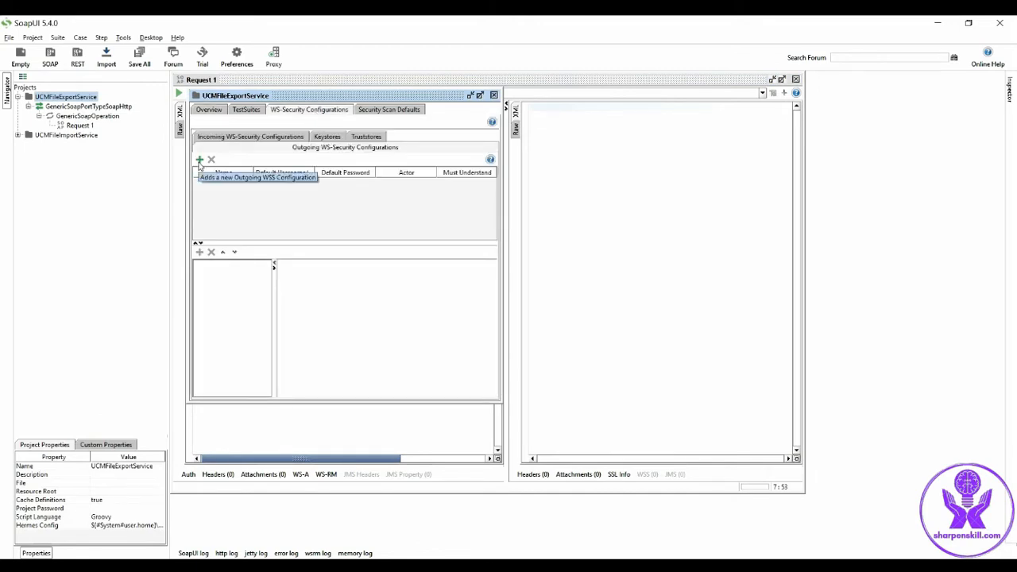
Add outgoing WS-Security configuration TestConfig marked as must understand
click(201, 159)
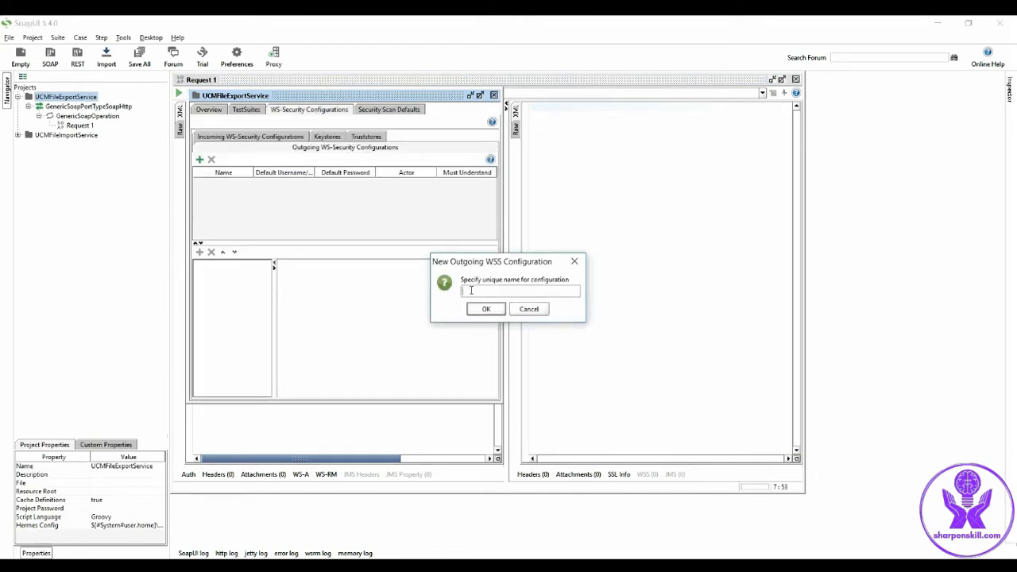
text(TestConf)
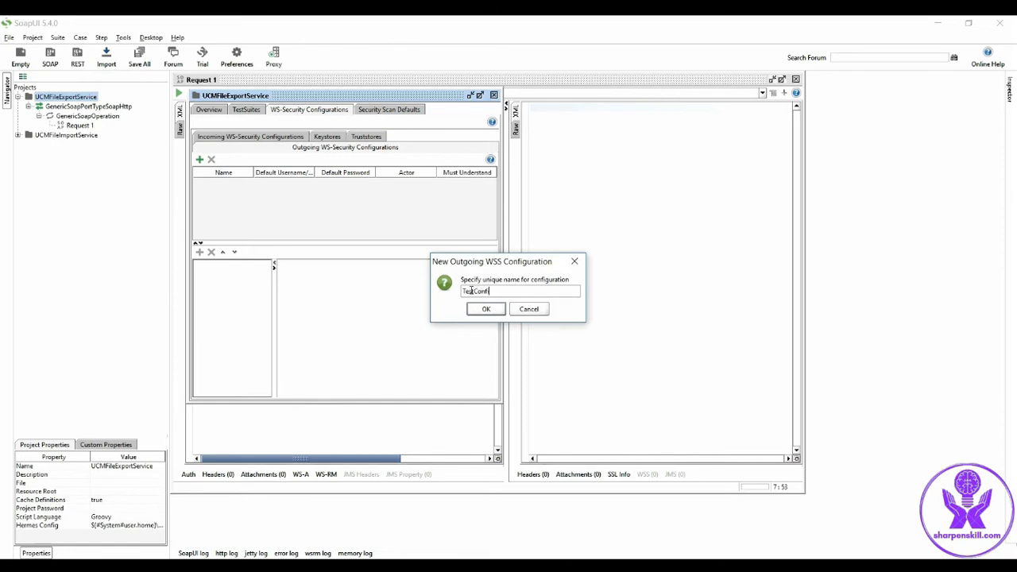
click(487, 309)
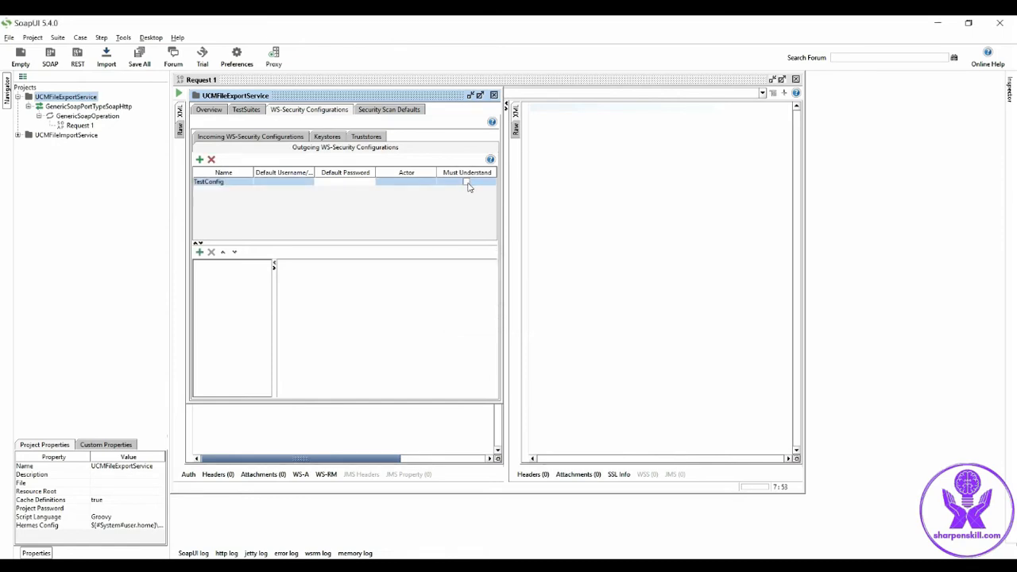
click(199, 251)
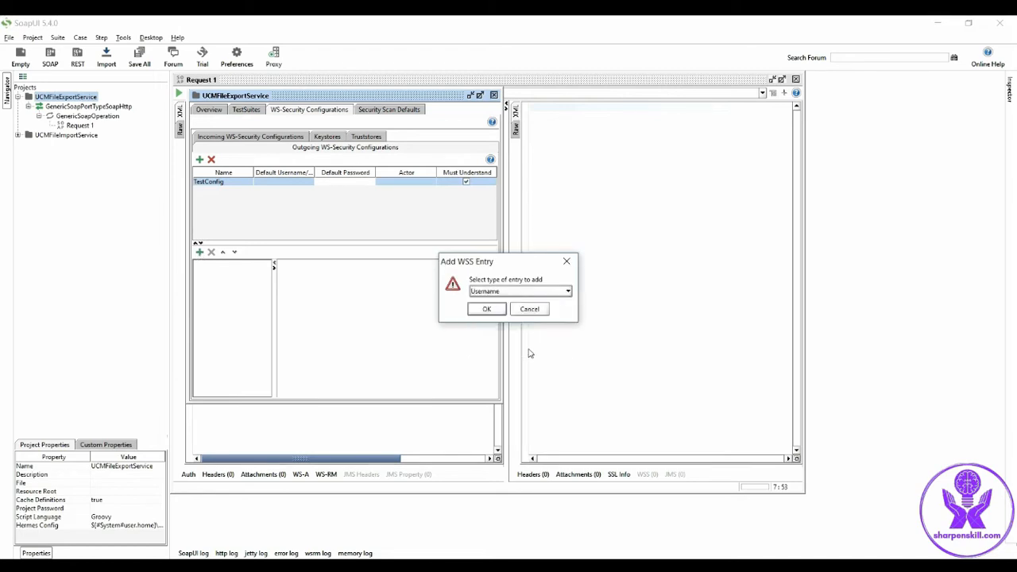
Add a Username entry for FIN_IMP with its password sent as PasswordText
click(487, 308)
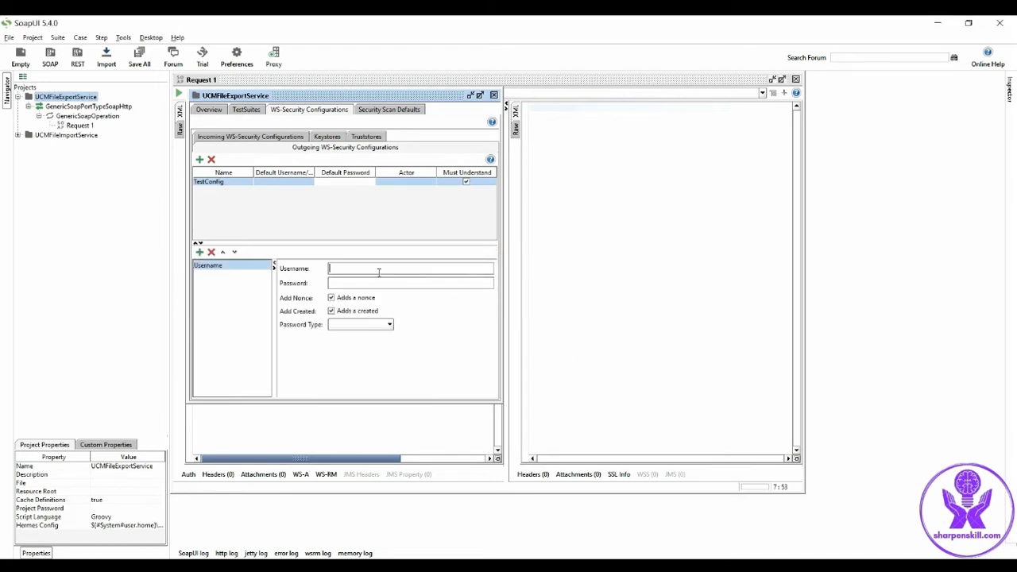
text(FIN_IMPL)
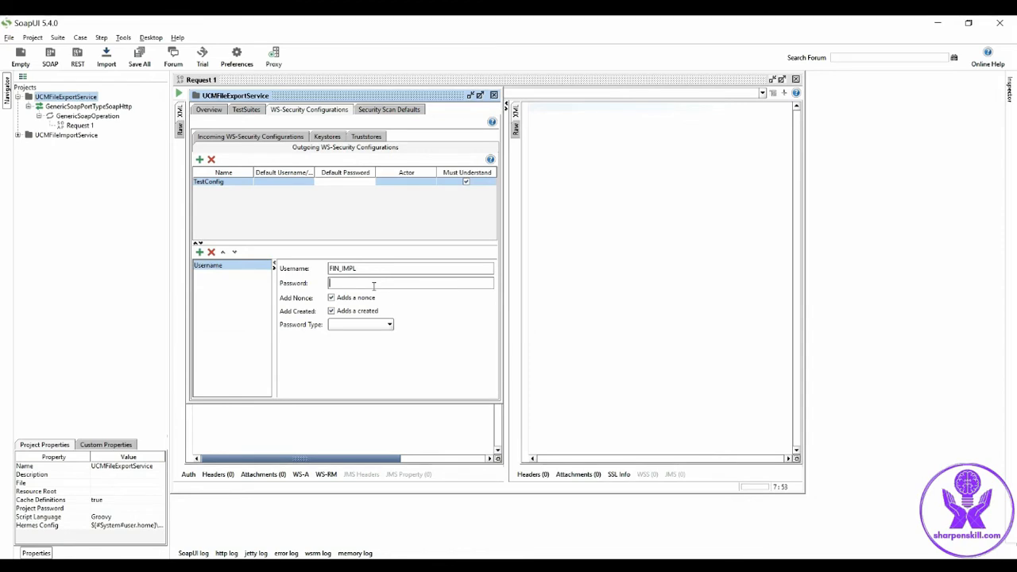
text(•••)
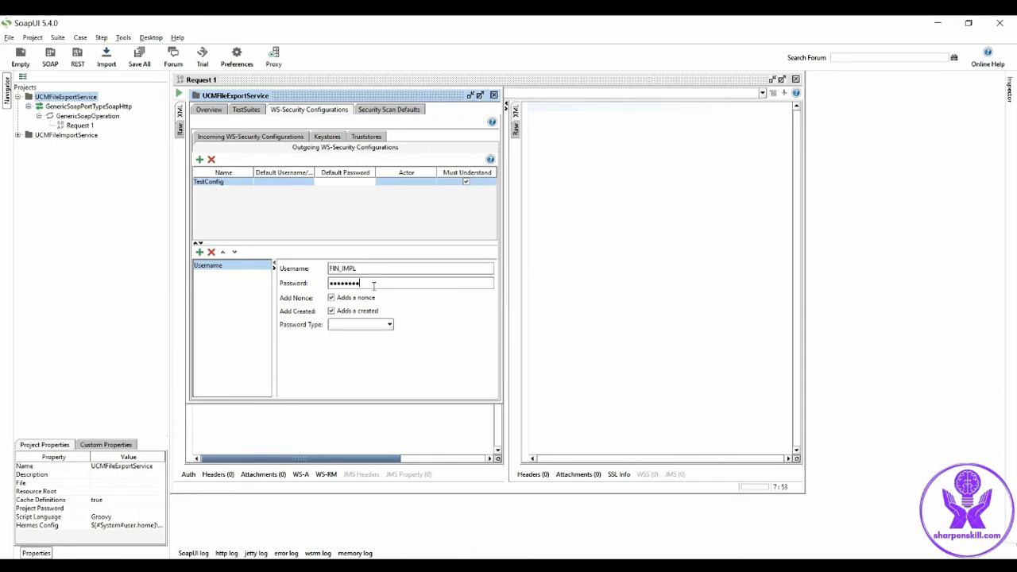
click(388, 325)
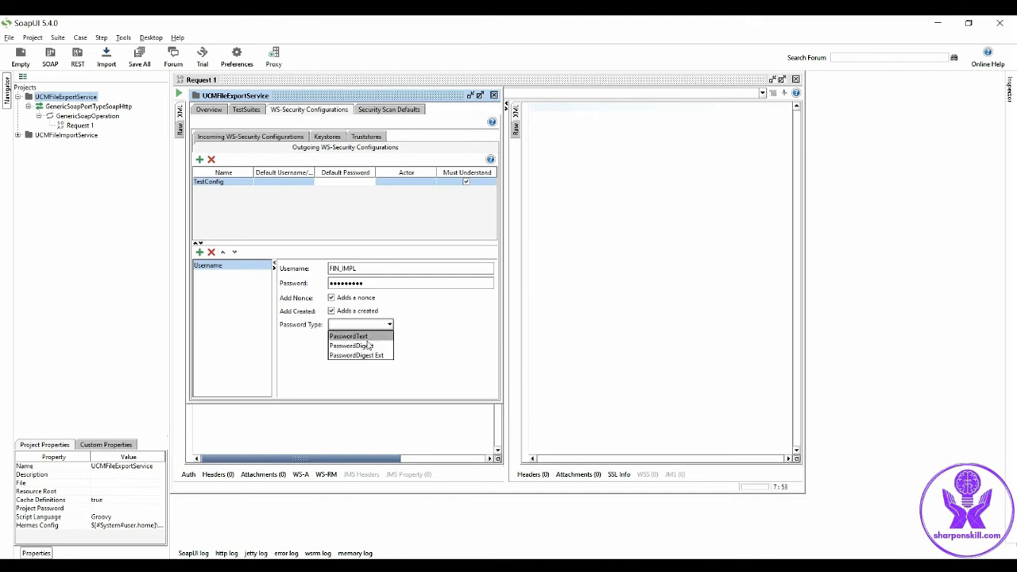
click(348, 337)
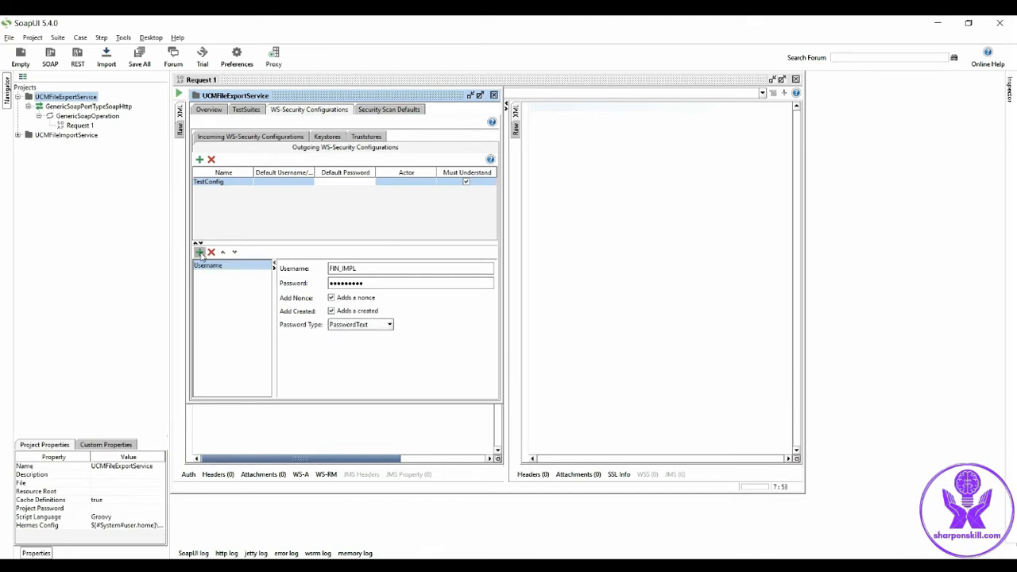
Add a Timestamp entry to the TestConfig configuration
click(197, 249)
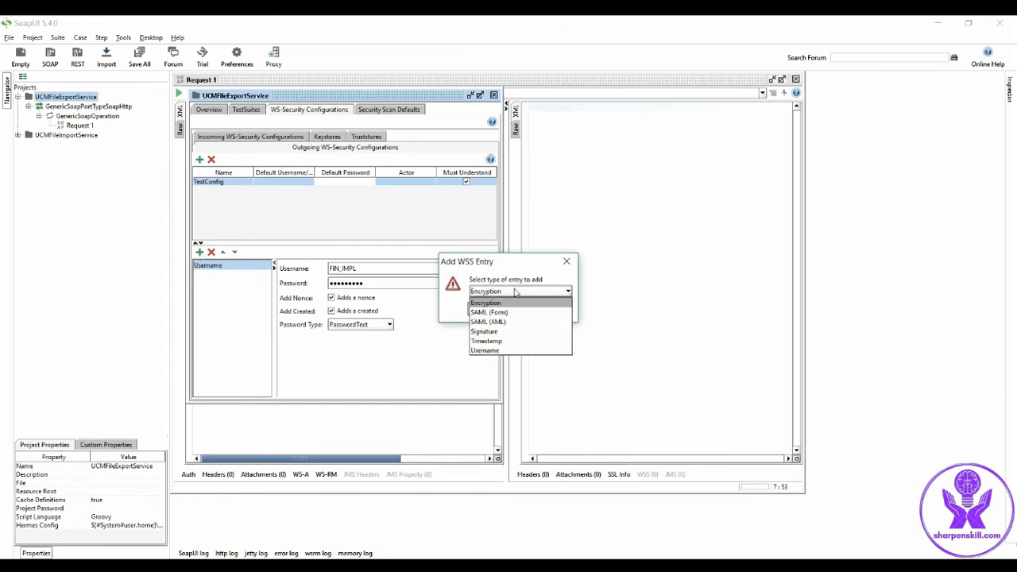
click(486, 332)
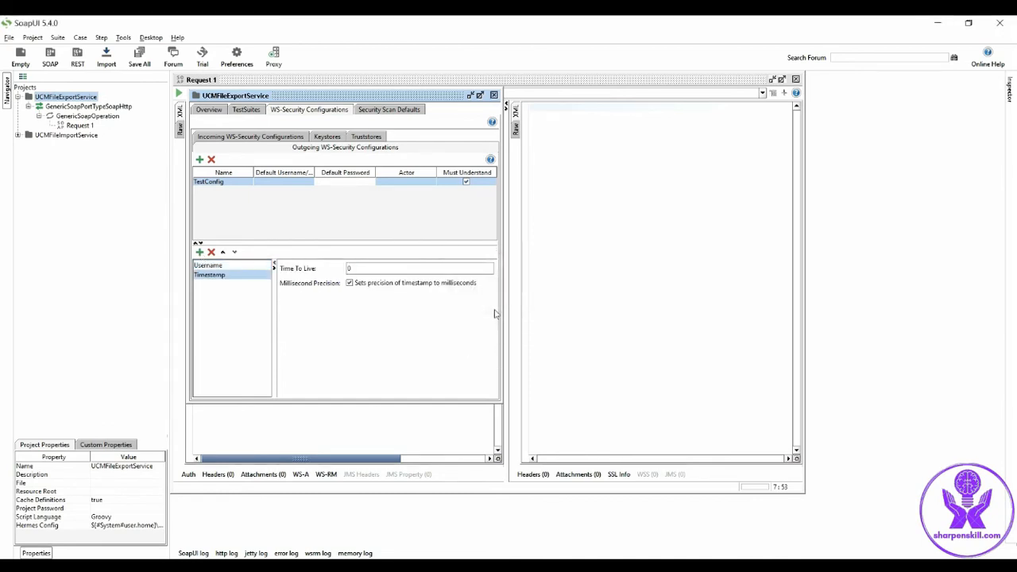
mouse_move(689, 162)
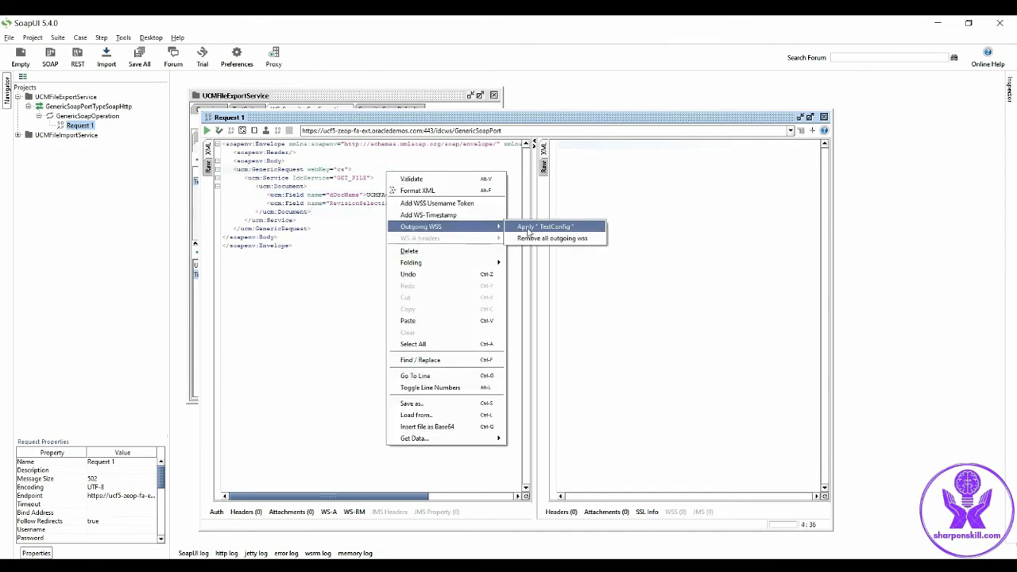
Apply TestConfig with a 60-second timestamp to Request 1 and submit the GET_FILE request
click(544, 226)
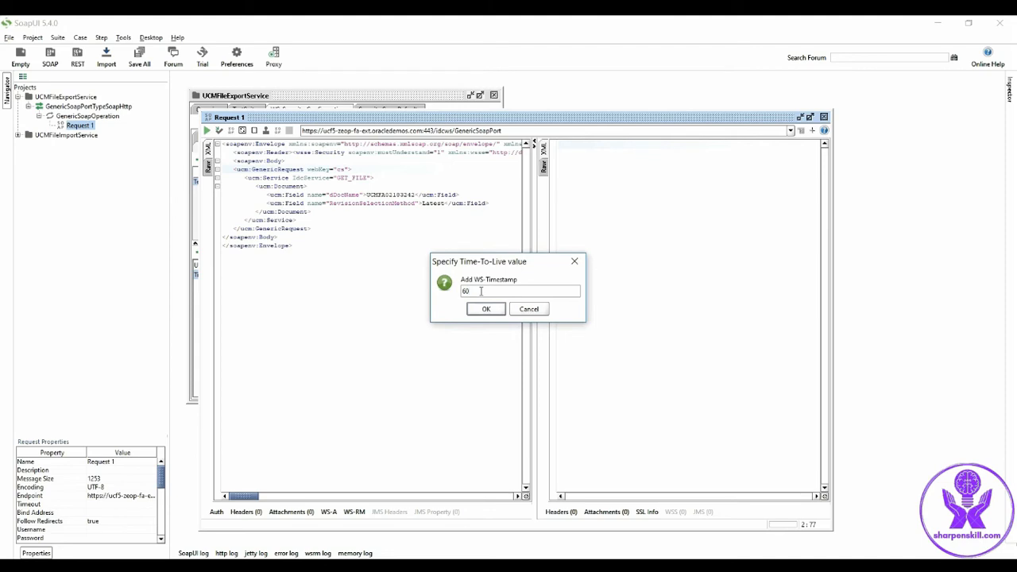
click(487, 309)
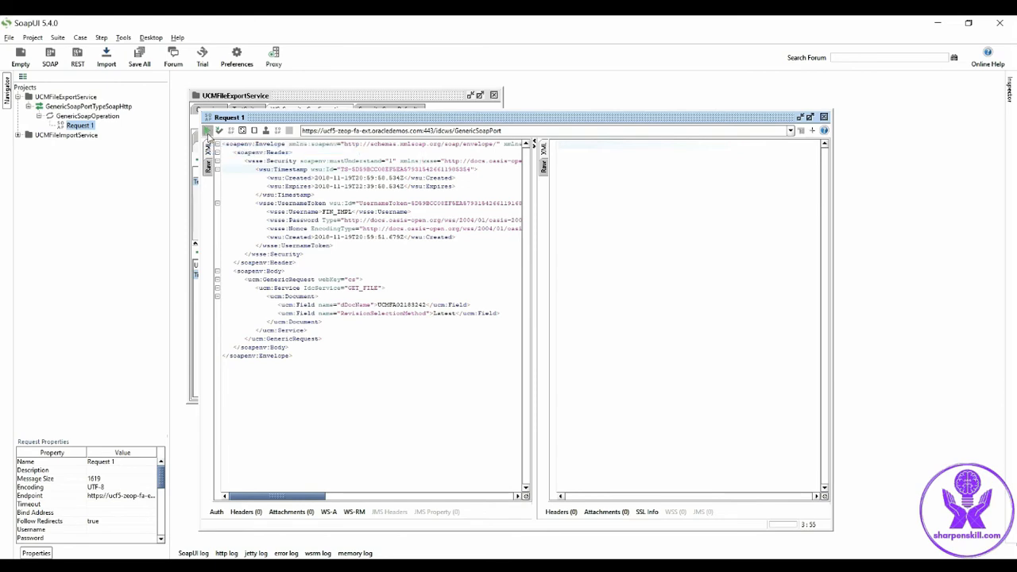
click(206, 131)
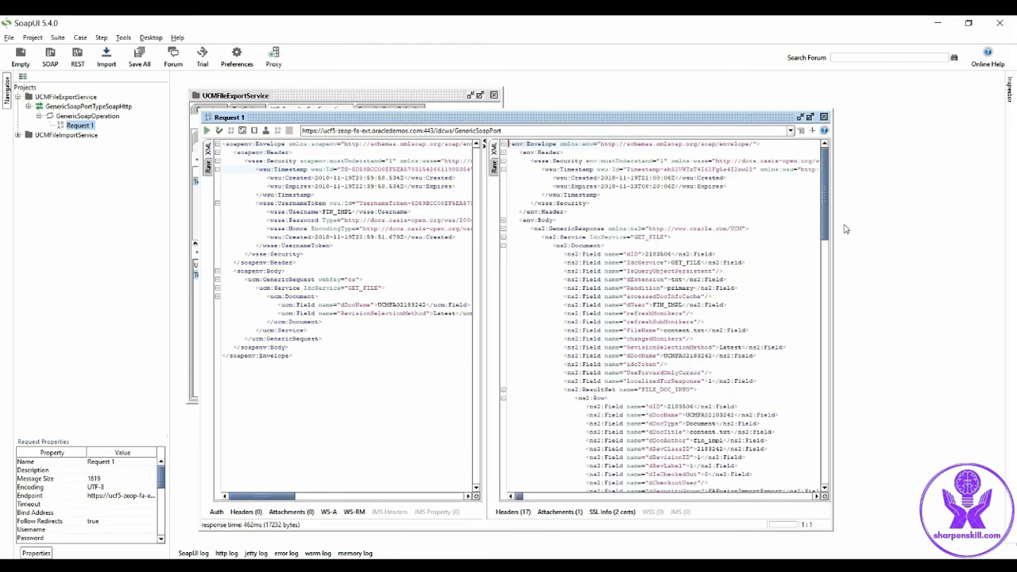
Scroll through the GET_FILE response and launch its returned .dat attachment
scroll(down, 3)
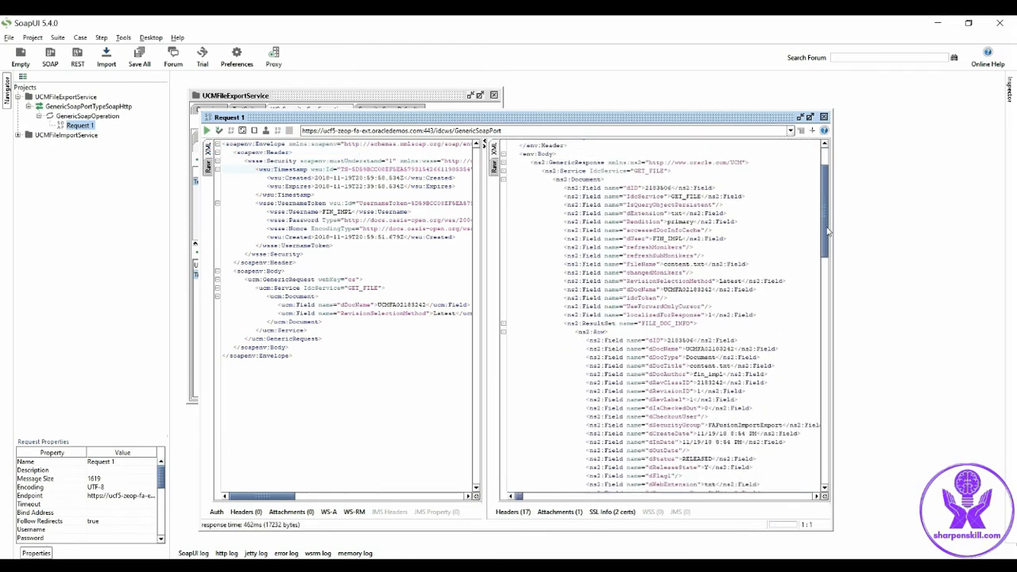
scroll(down, 3)
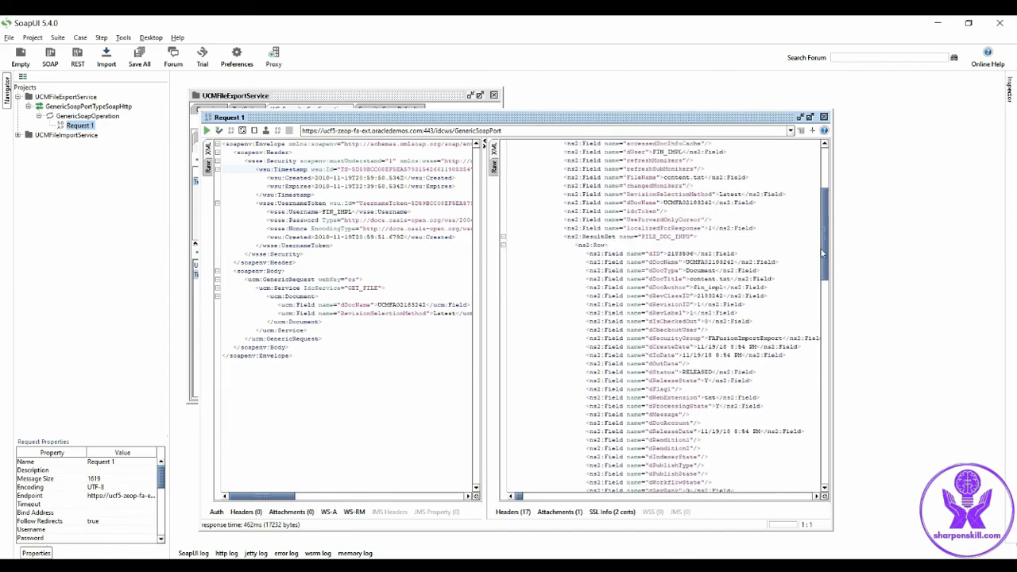
scroll(down, 3)
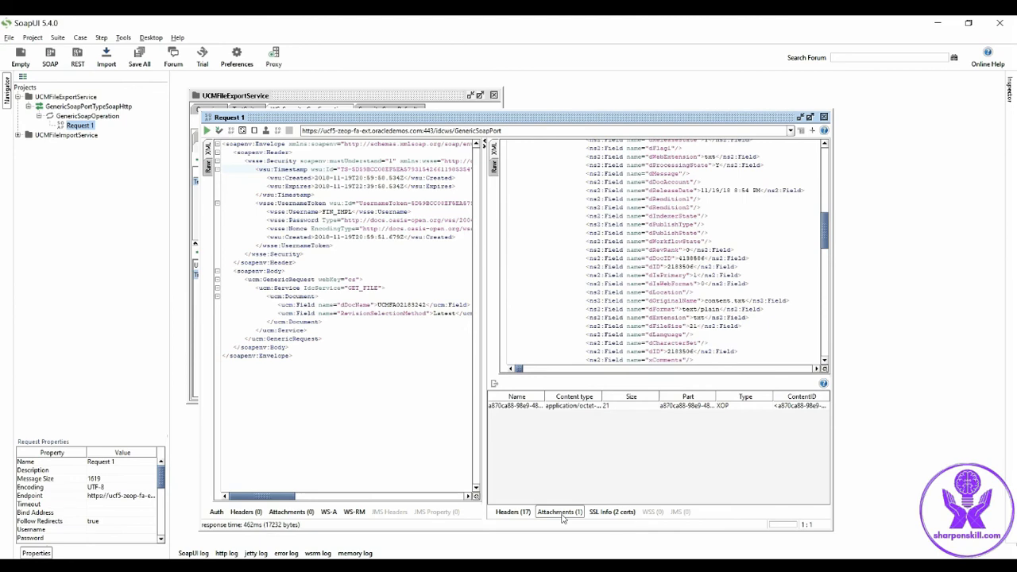
mouse_move(563, 413)
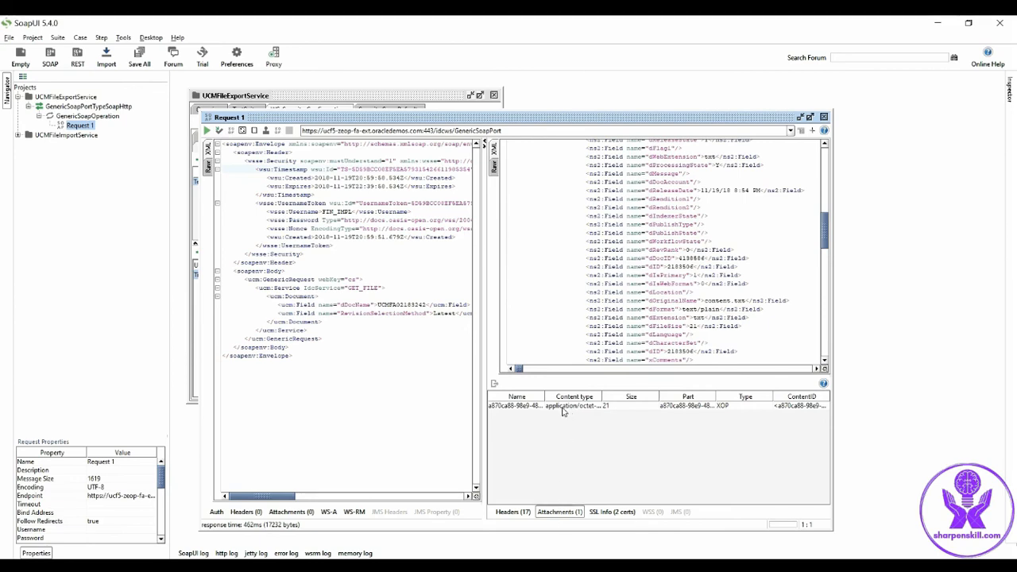
click(525, 407)
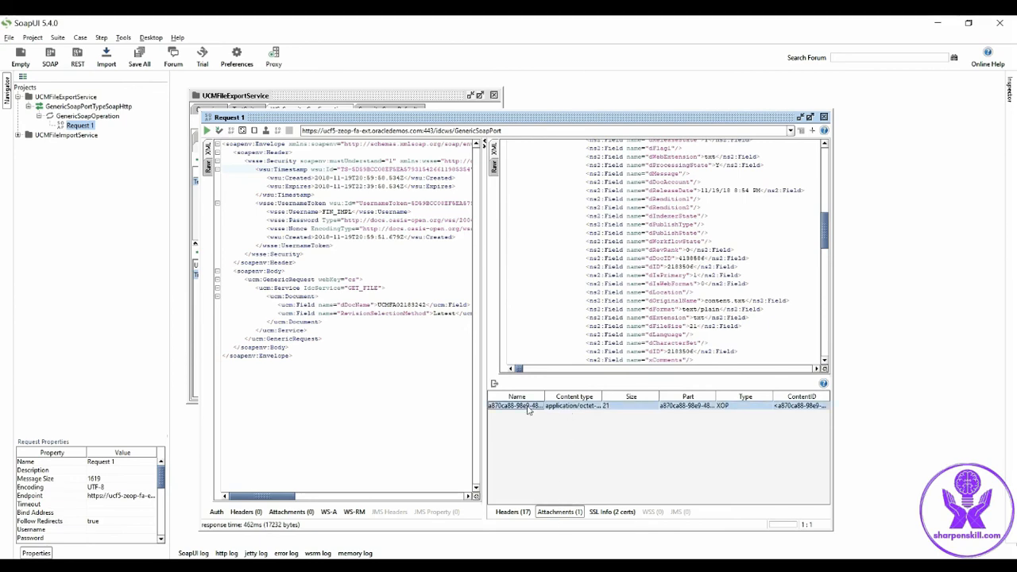
double_click(524, 407)
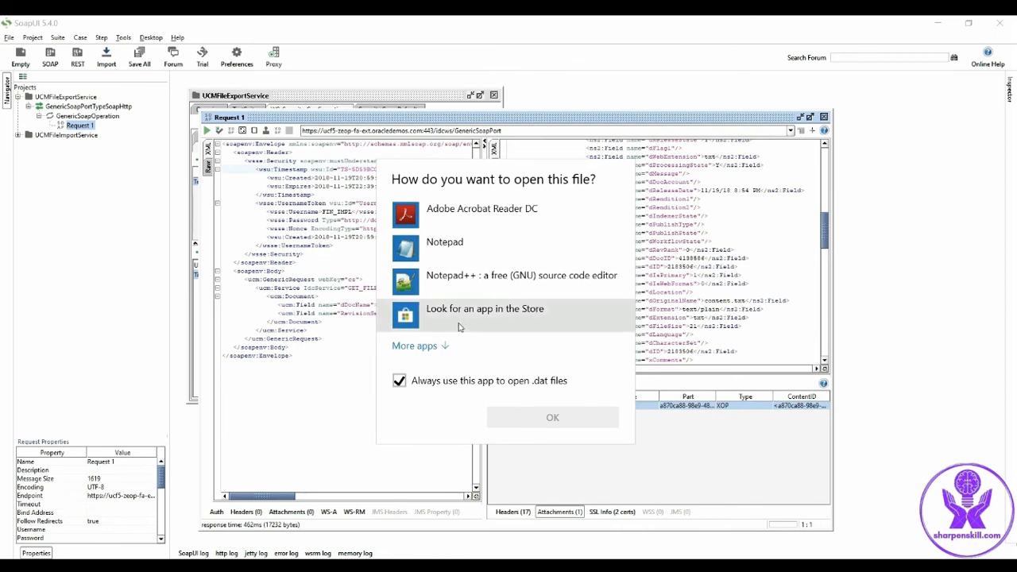
Choose Notepad++ for the attachment, revealing 'This is a sample file'
click(521, 275)
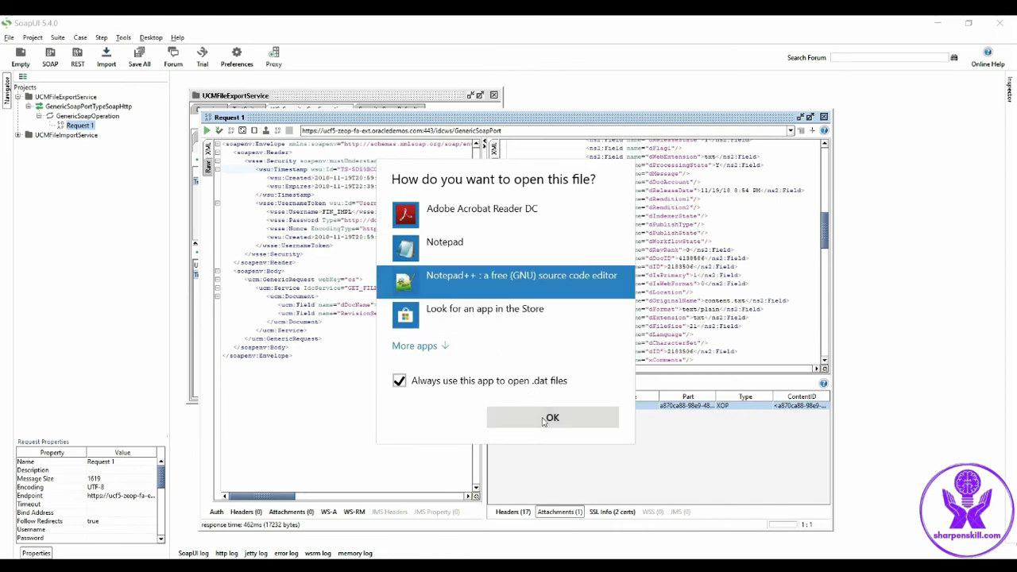
click(552, 418)
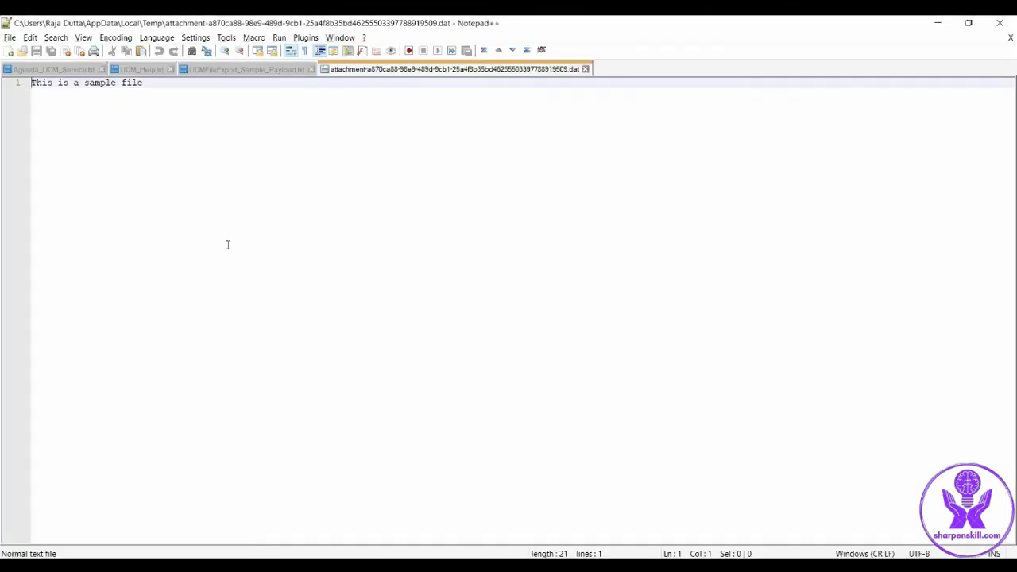